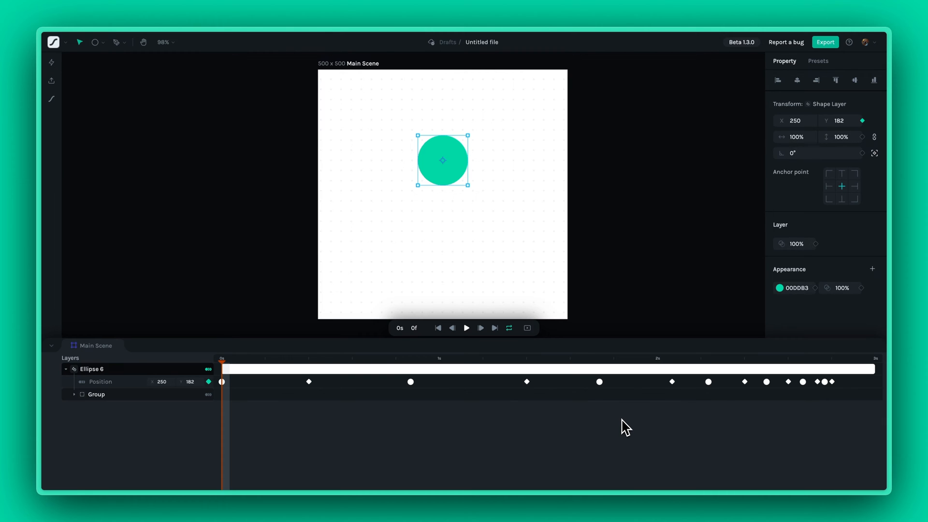
mouse_move(296, 416)
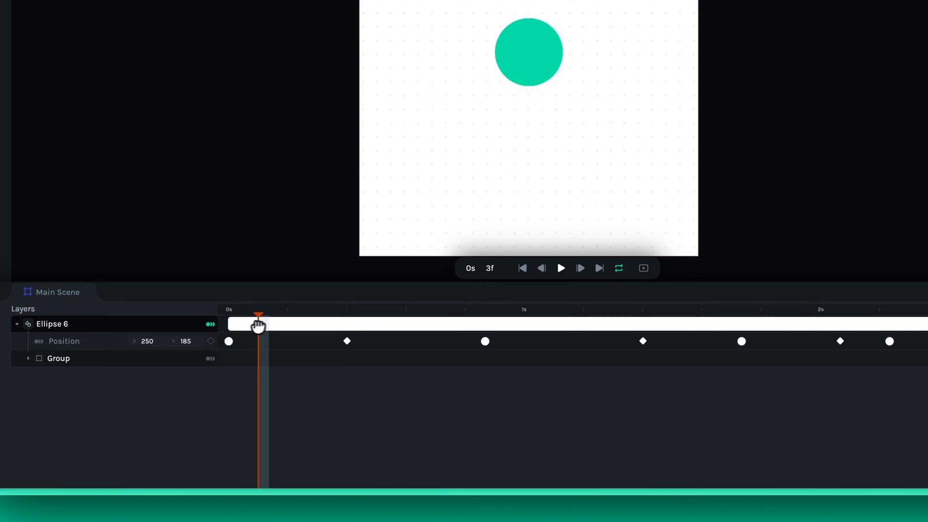
Preview the old bounce and its easing, then load the still, centred Ellipse 6 file.
drag(258, 314, 417, 314)
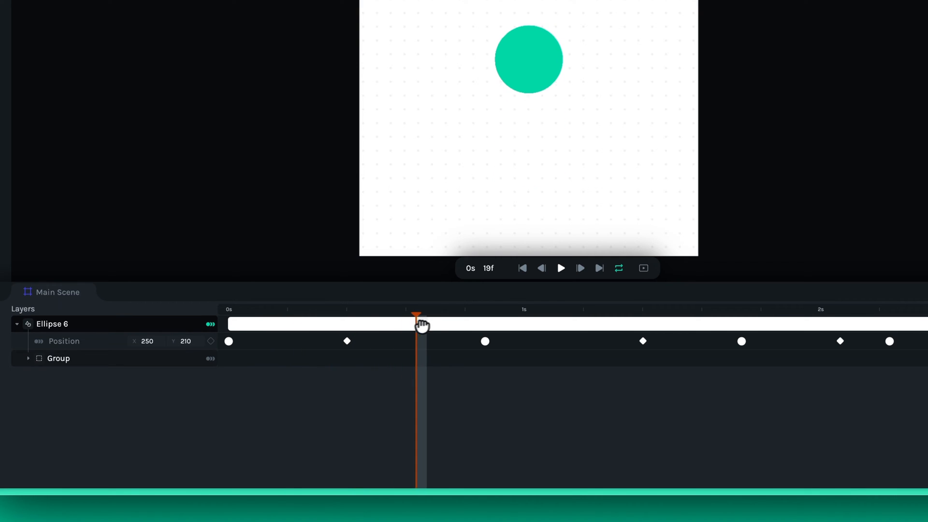
drag(417, 315, 359, 314)
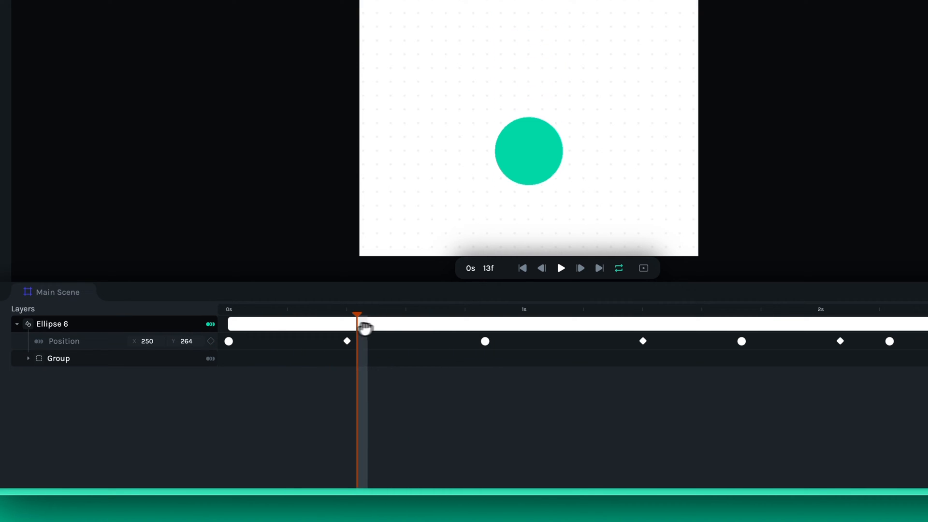
drag(364, 314, 278, 314)
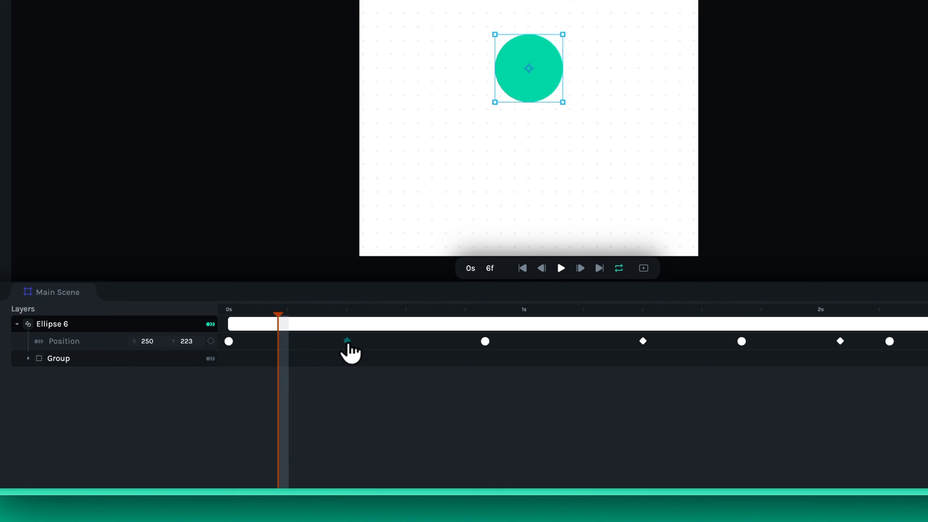
right_click(347, 341)
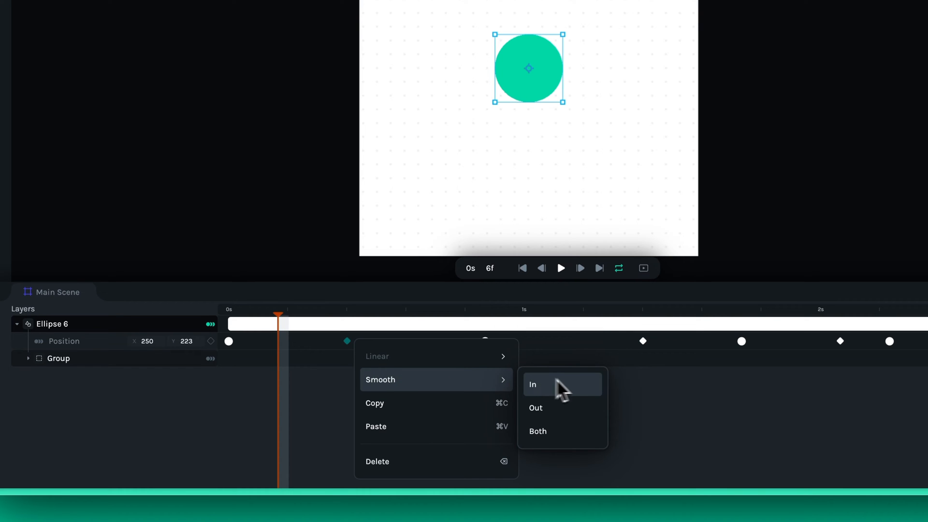
mouse_move(592, 447)
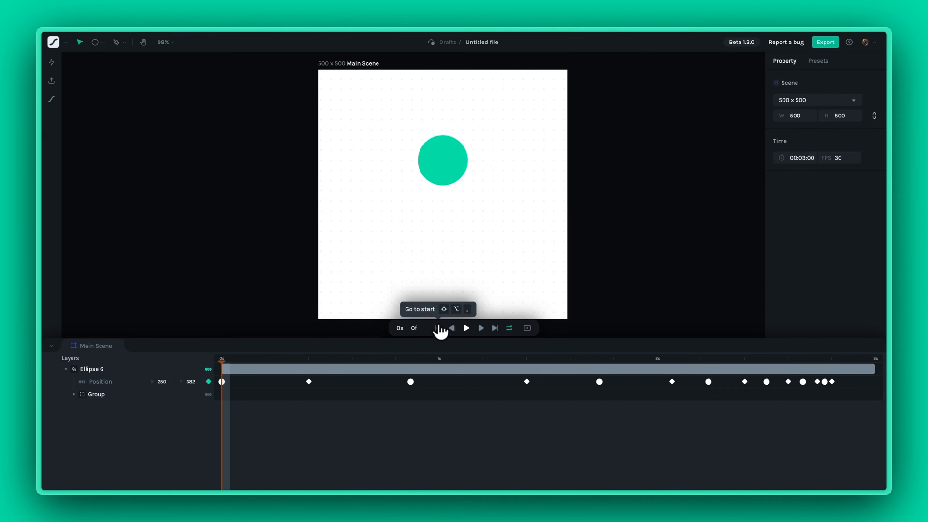
click(467, 329)
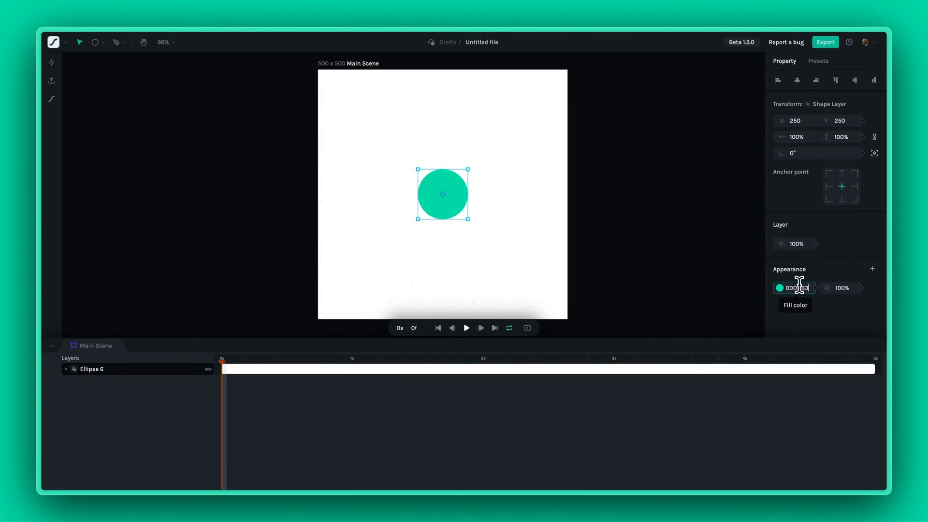
Lift the ball near the top and add a smooth-out Position keyframe at 0 s.
drag(443, 194, 442, 142)
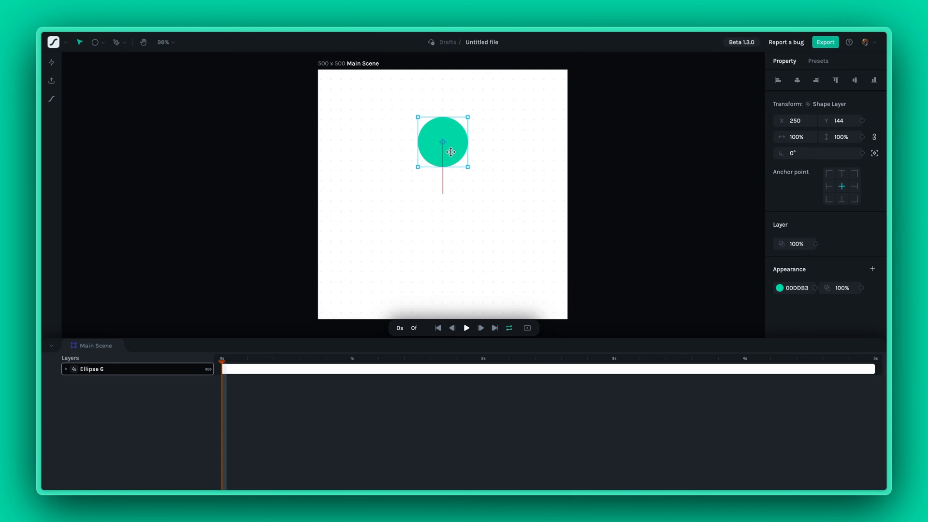
click(206, 369)
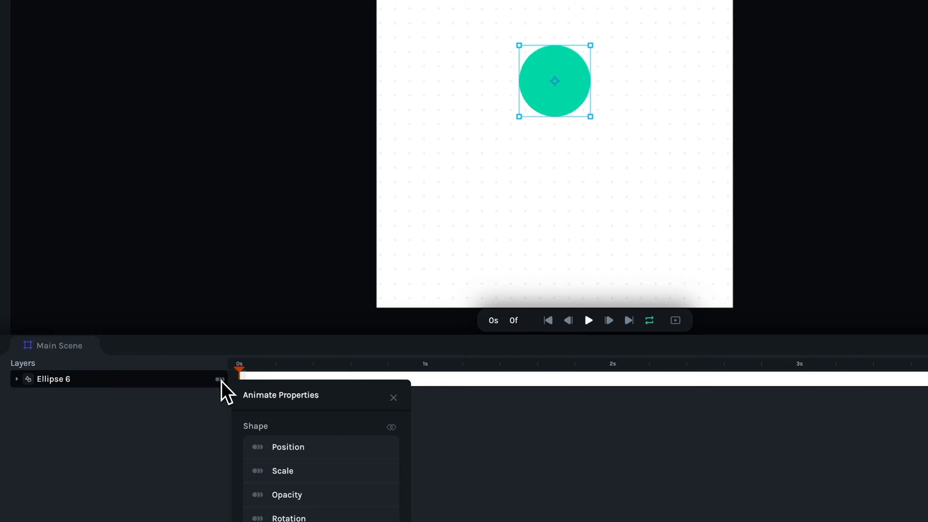
click(289, 447)
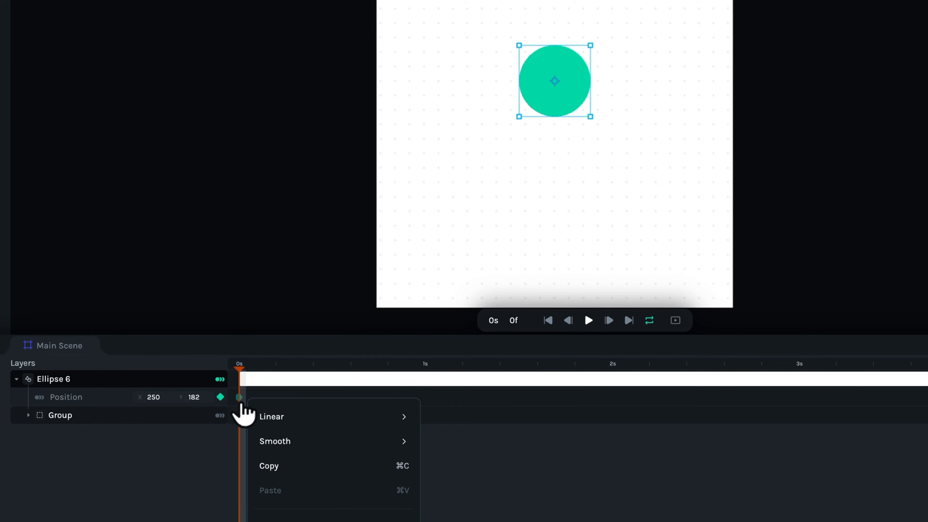
mouse_move(275, 441)
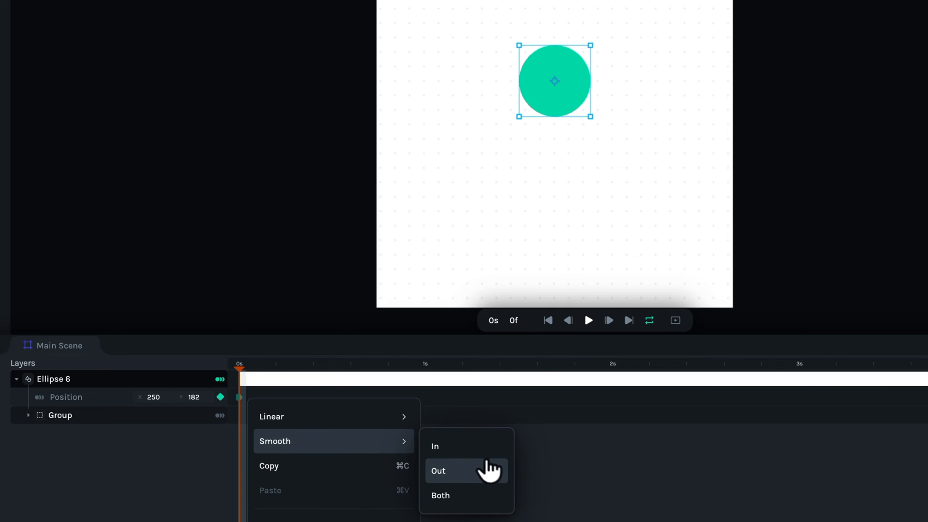
click(438, 471)
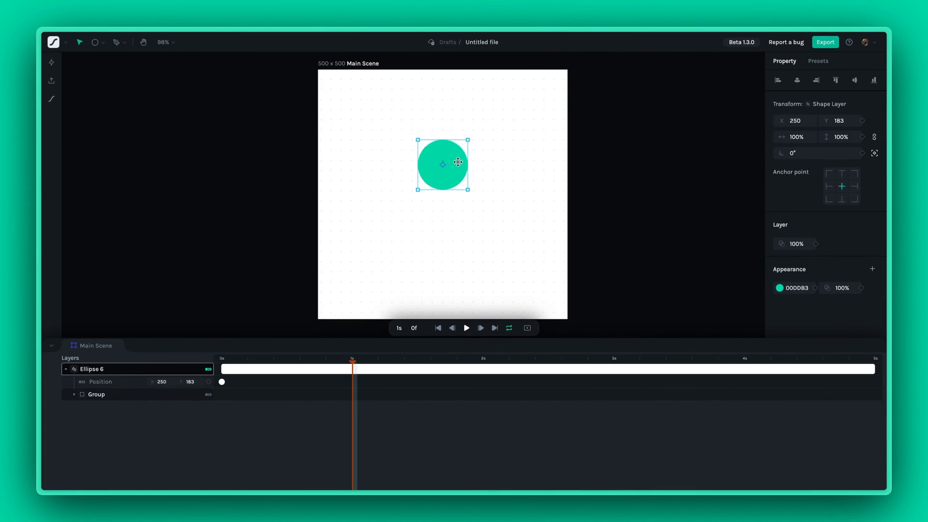
Drop the ball to the floor at 1 s and raise it to its peak at 2 s.
drag(443, 164, 442, 250)
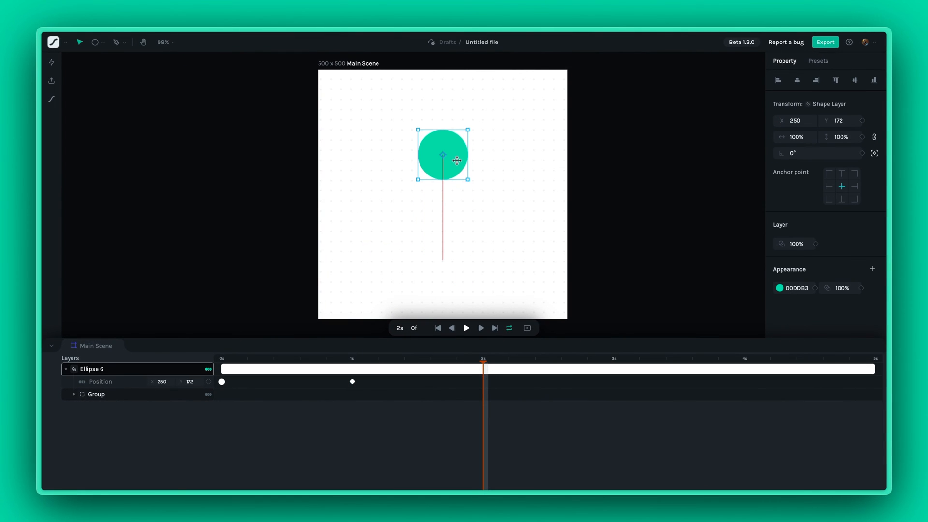
drag(443, 155, 443, 151)
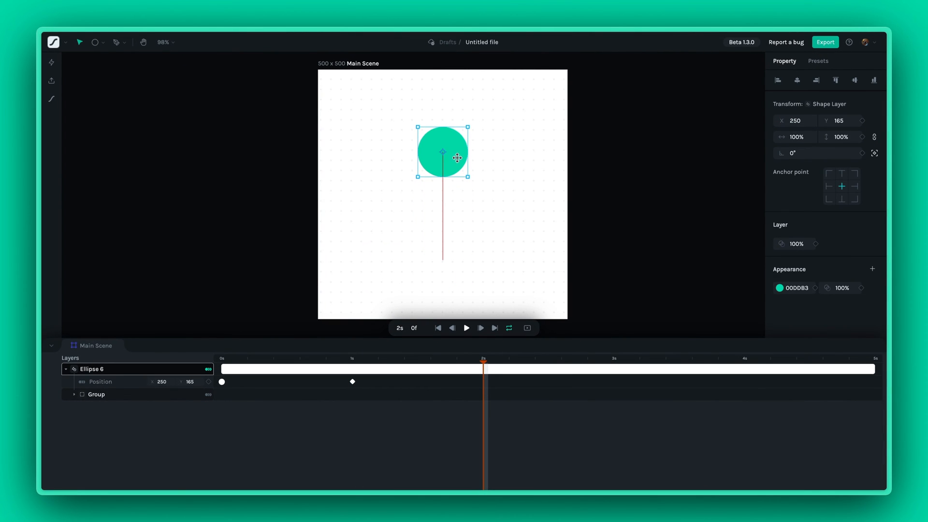
drag(442, 153, 443, 150)
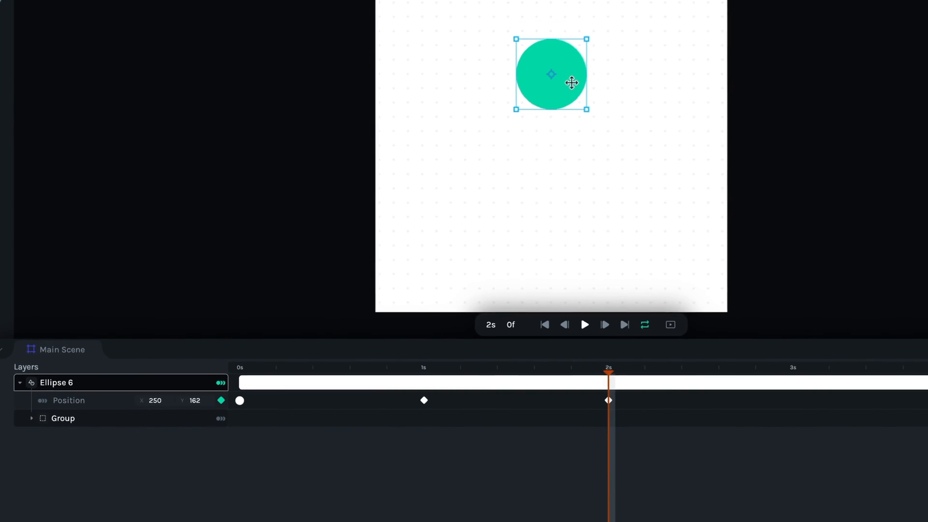
right_click(608, 401)
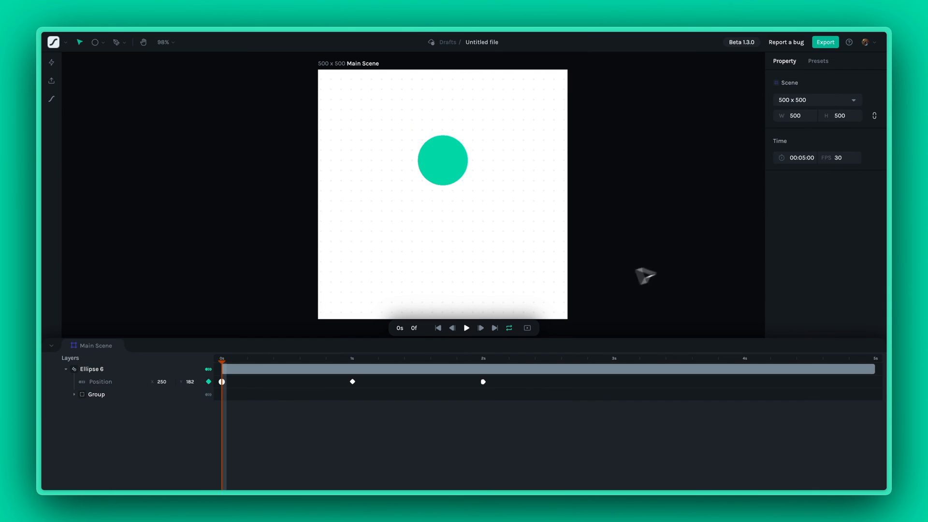
Add lower rebound keyframes to about 3 s and give the peak keyframes Smooth easing.
click(467, 328)
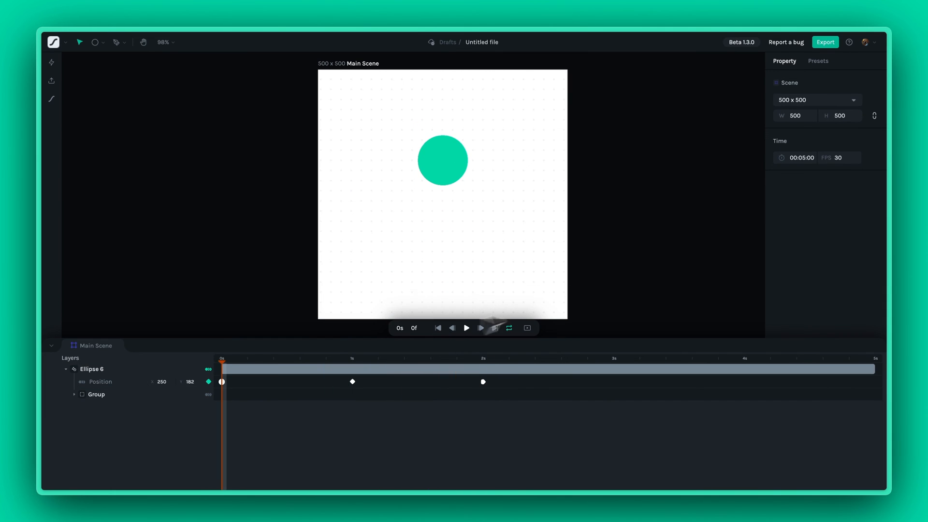
click(466, 327)
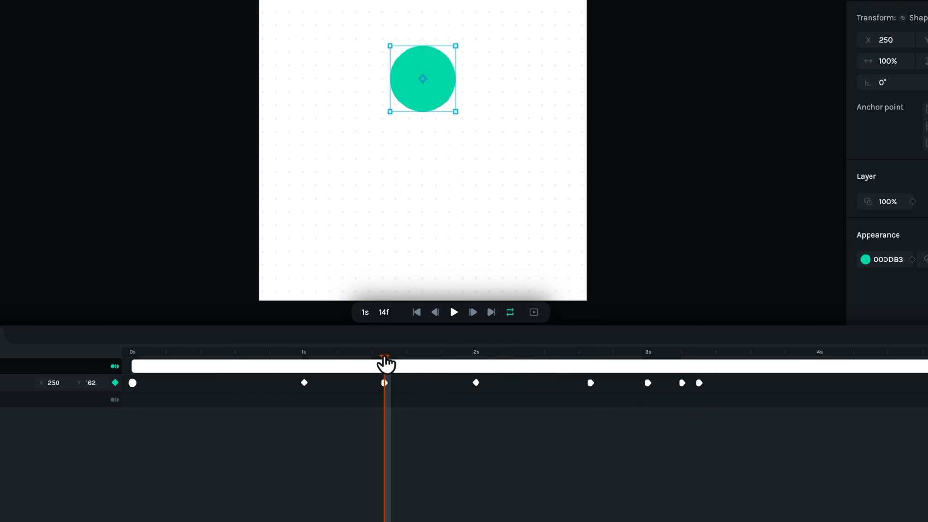
drag(384, 360, 620, 359)
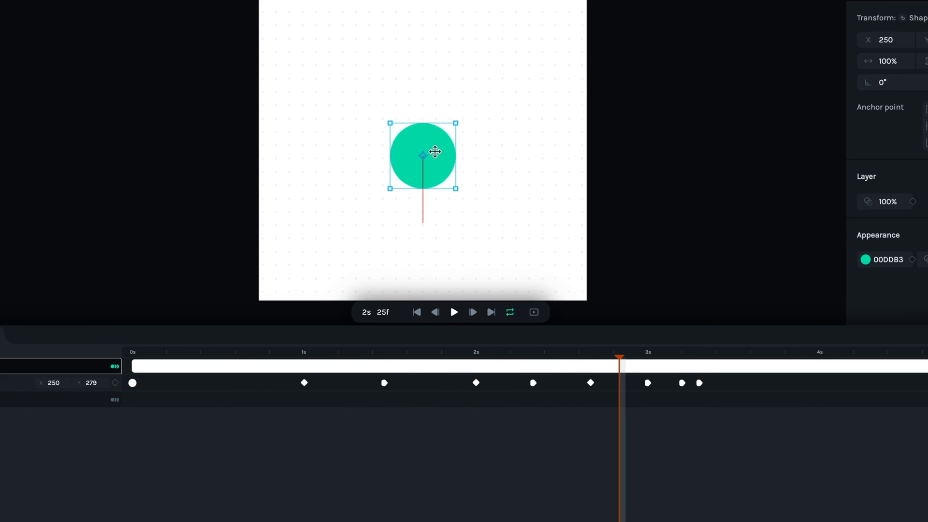
click(665, 384)
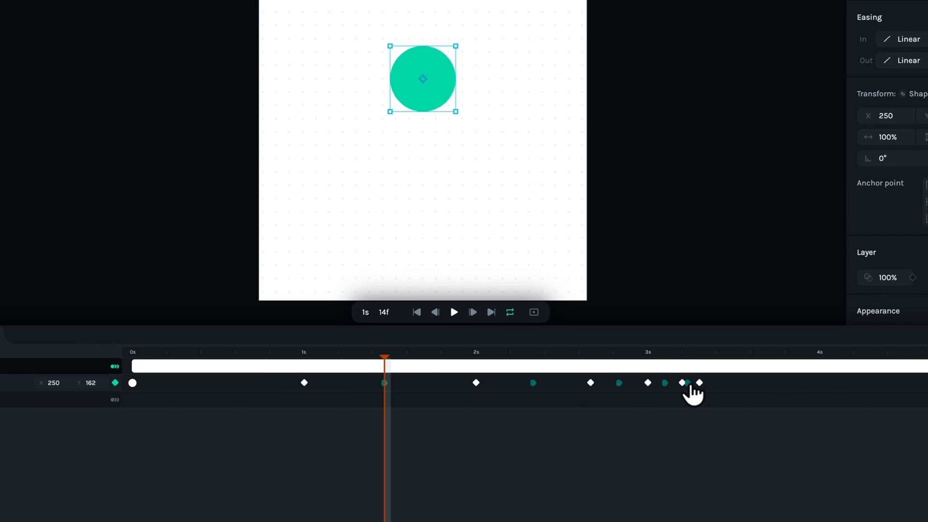
right_click(686, 383)
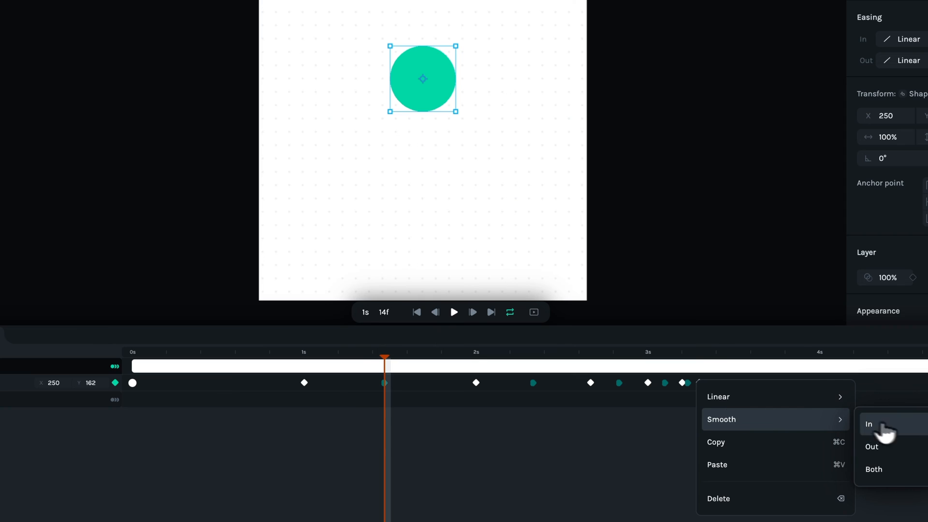
click(870, 424)
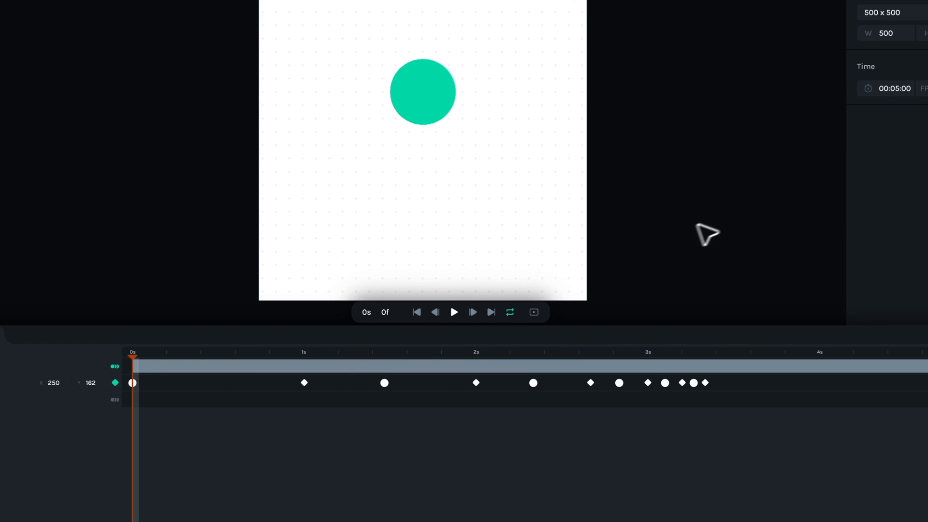
Preview the final small bounces, trim the scene to 00:03:00, and play the bounce.
click(454, 312)
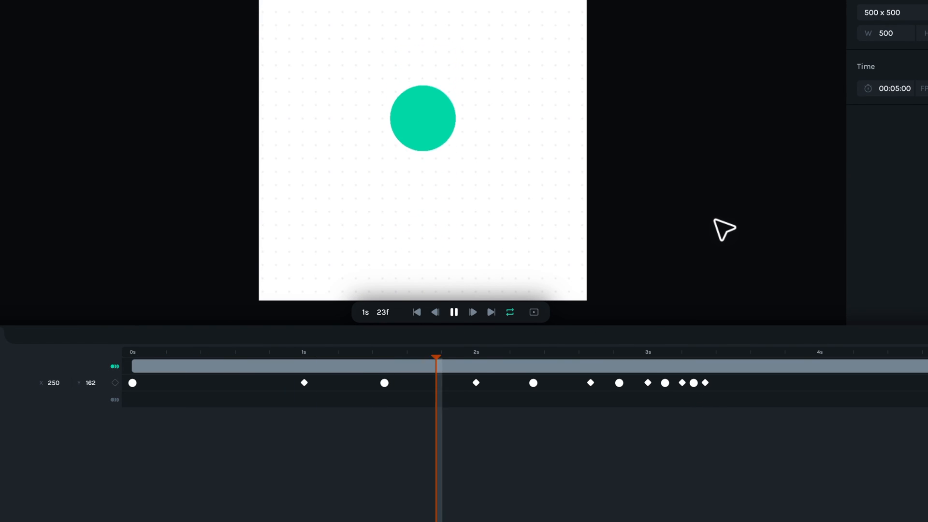
drag(437, 358, 694, 358)
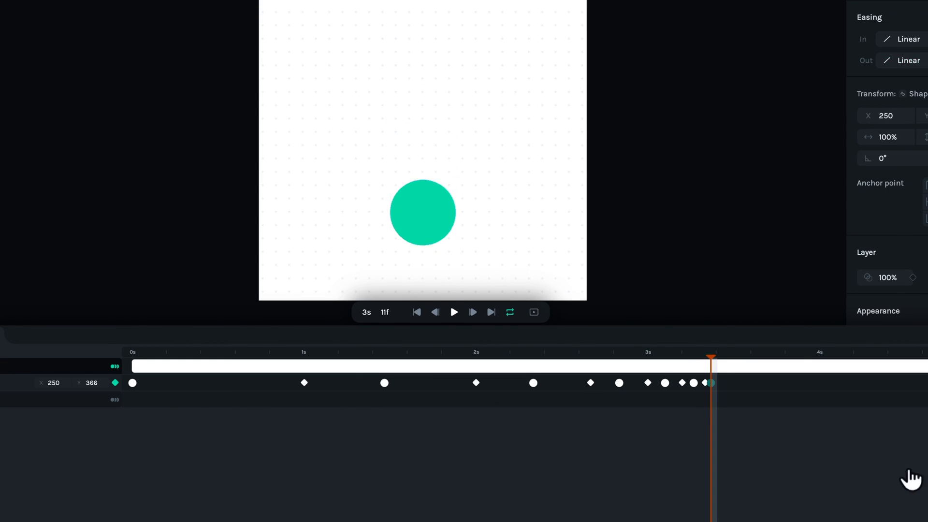
click(454, 312)
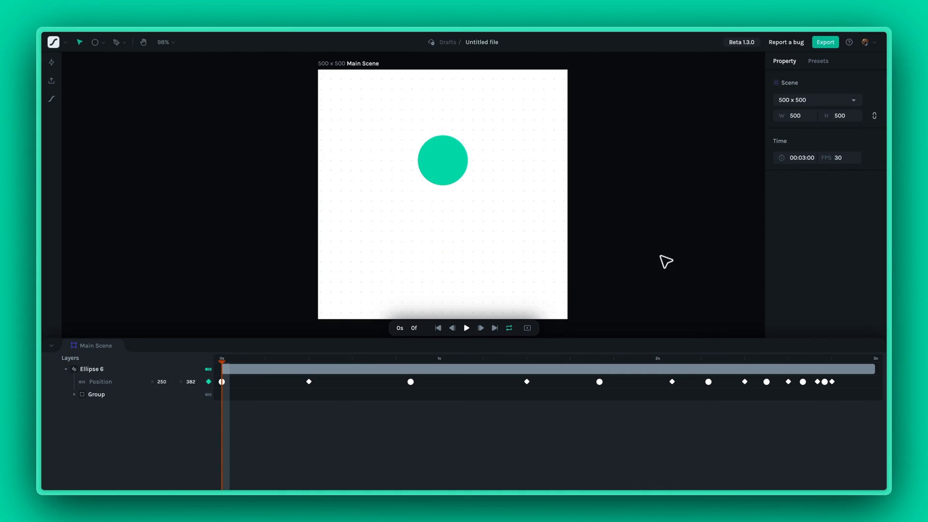
click(466, 327)
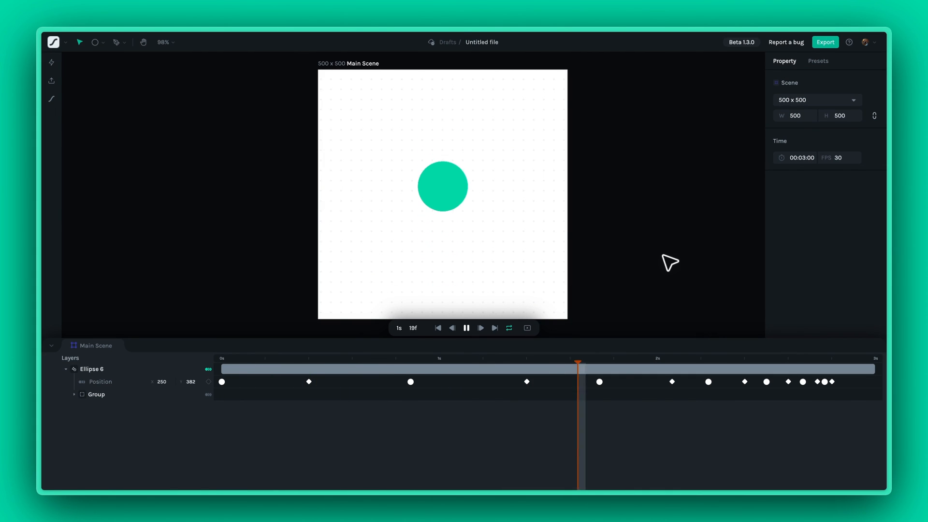